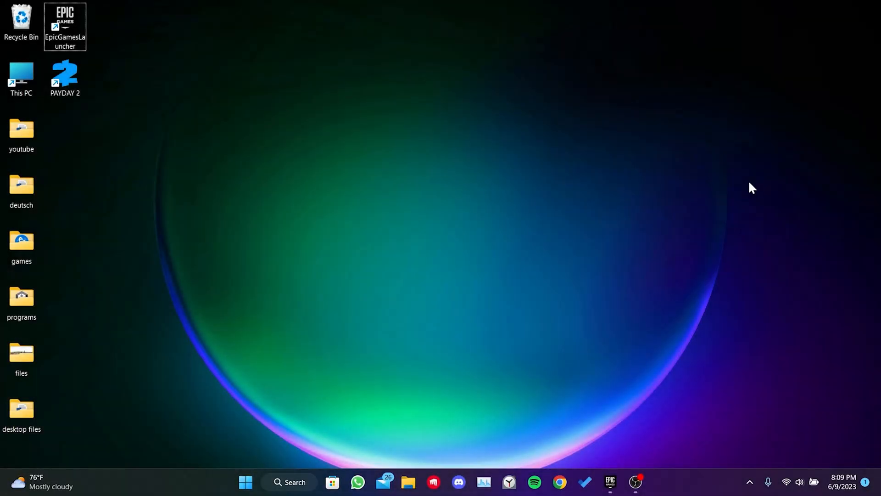
{"action": "mouse_move", "coordinate": [714, 290]}
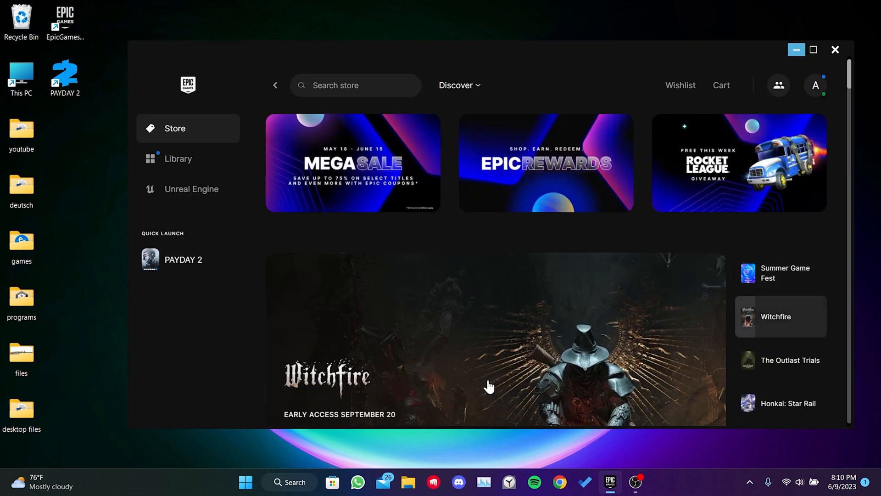
Open PAYDAY 2's Manage options from the Epic Games Launcher library.
{"action": "left_click", "coordinate": [177, 158]}
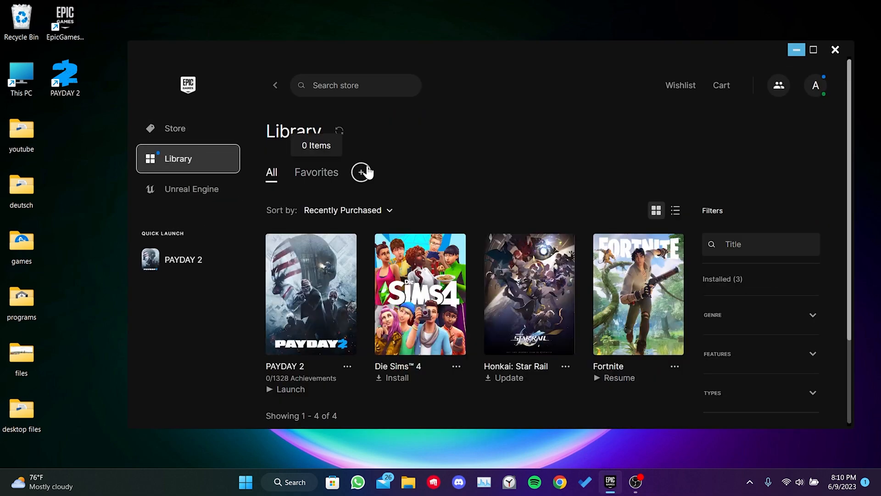
{"action": "left_click", "coordinate": [347, 366]}
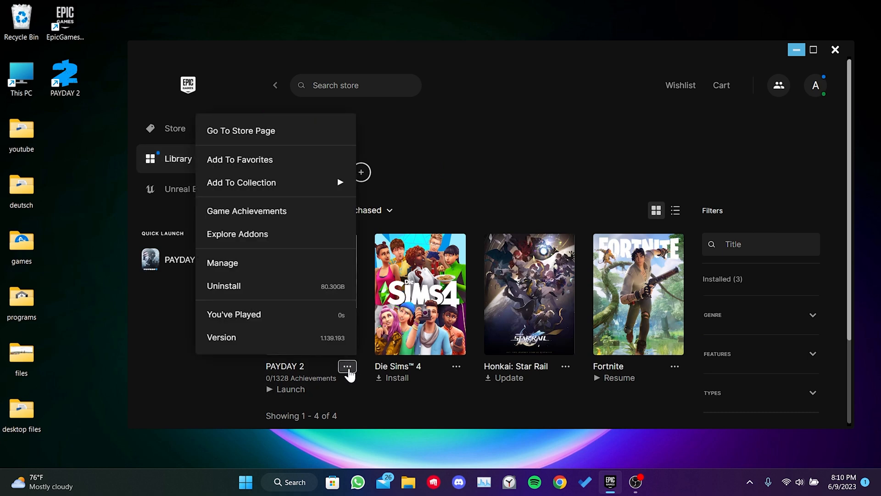
{"action": "left_click", "coordinate": [222, 263]}
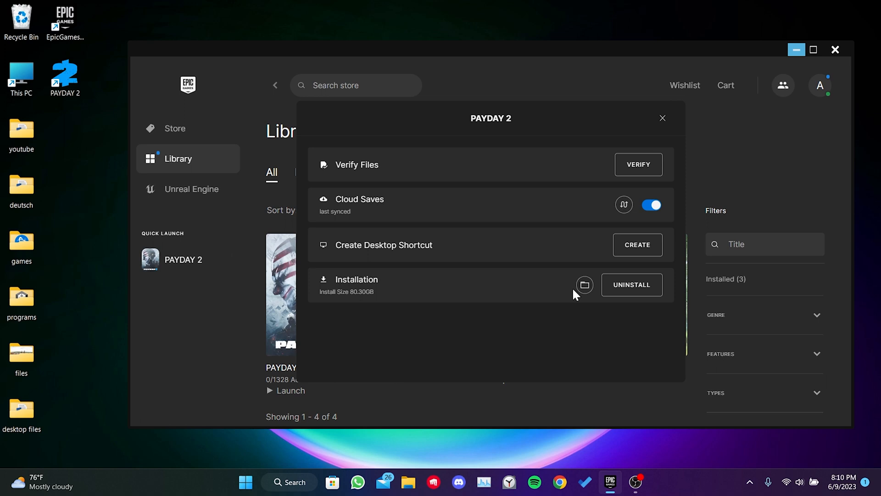
Set payday2_win32_release to Windows 7 compatibility with fullscreen optimizations disabled.
{"action": "left_click", "coordinate": [583, 285]}
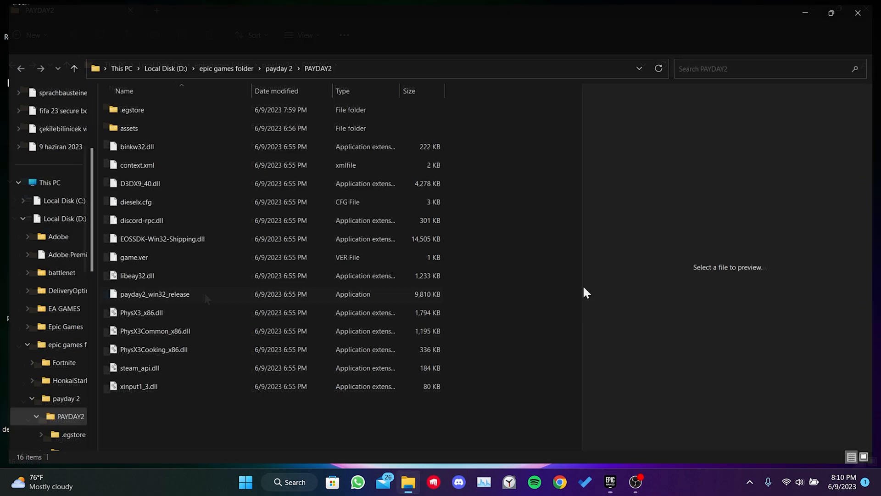
{"action": "right_click", "coordinate": [155, 294]}
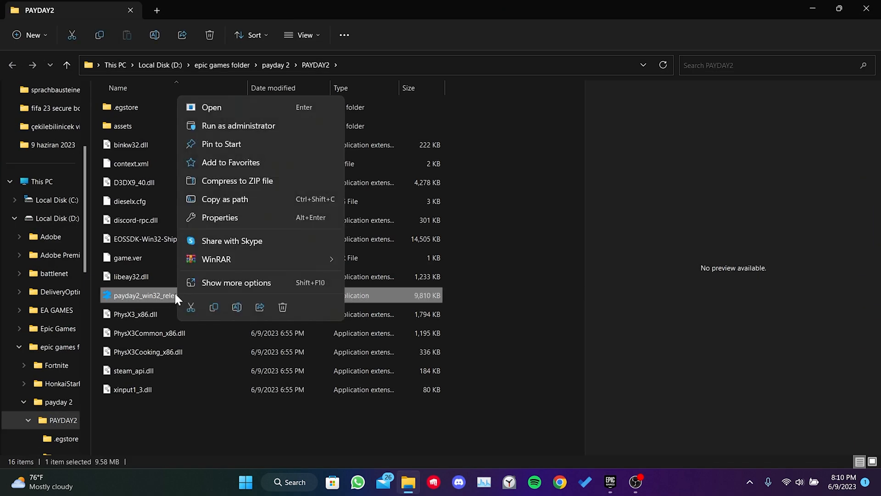
{"action": "left_click", "coordinate": [219, 217]}
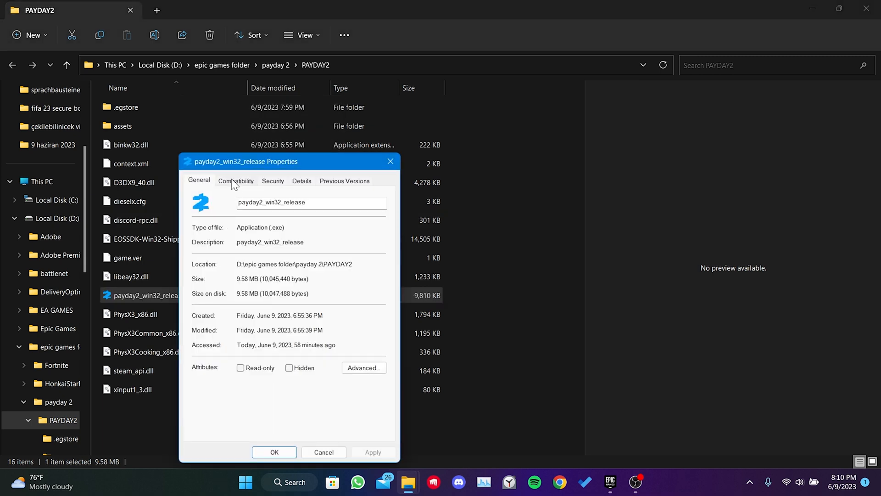
{"action": "left_click", "coordinate": [235, 181]}
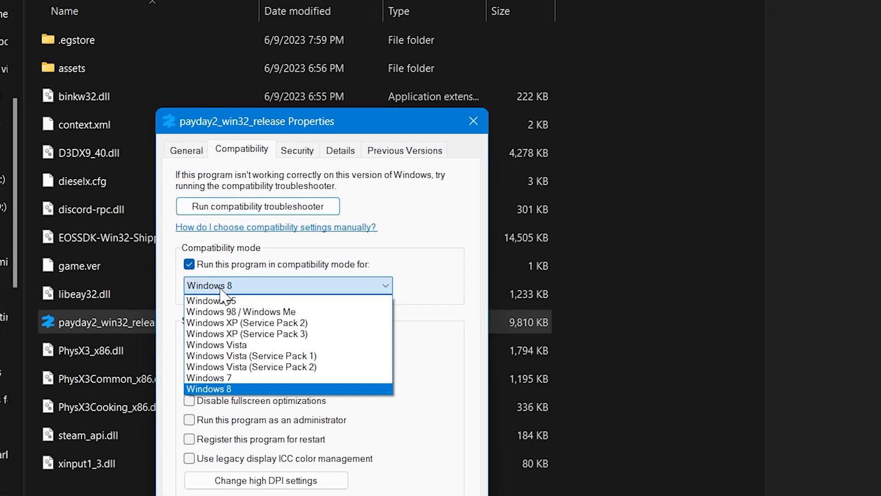
{"action": "left_click", "coordinate": [208, 377]}
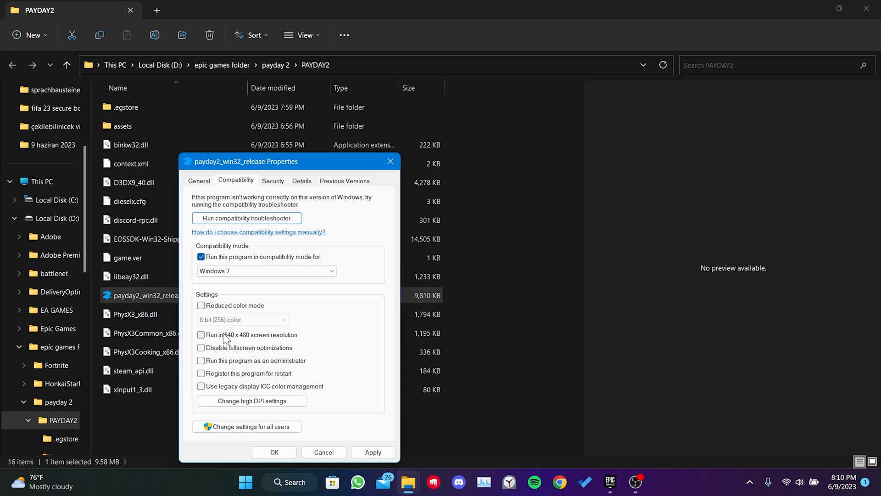
{"action": "left_click", "coordinate": [200, 347]}
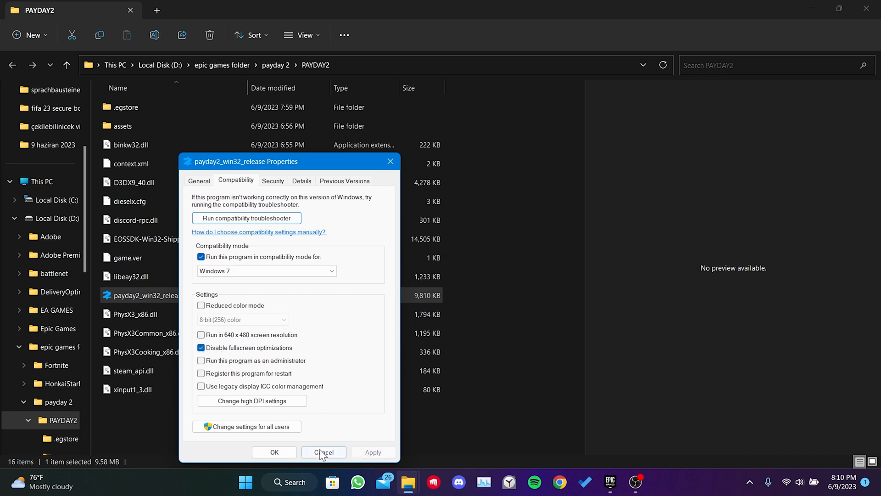
{"action": "left_click", "coordinate": [323, 452]}
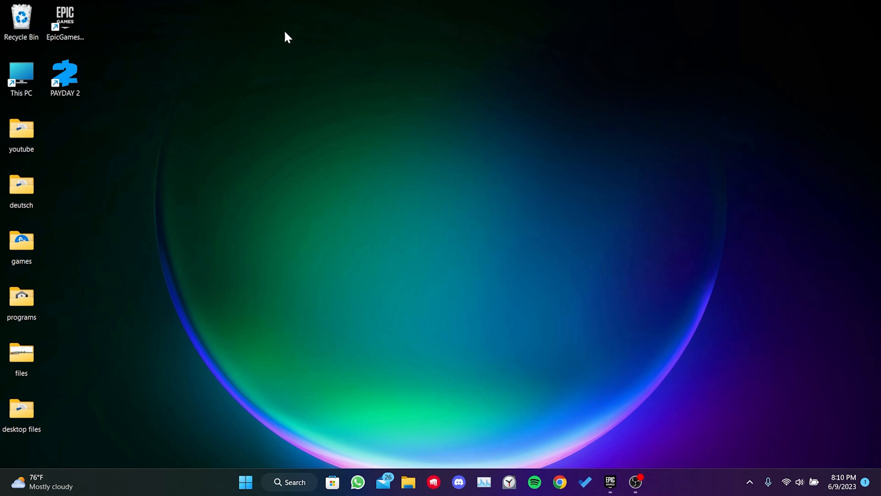
Set the EpicGamesLauncher program to run as an administrator in Compatibility settings.
{"action": "right_click", "coordinate": [64, 19]}
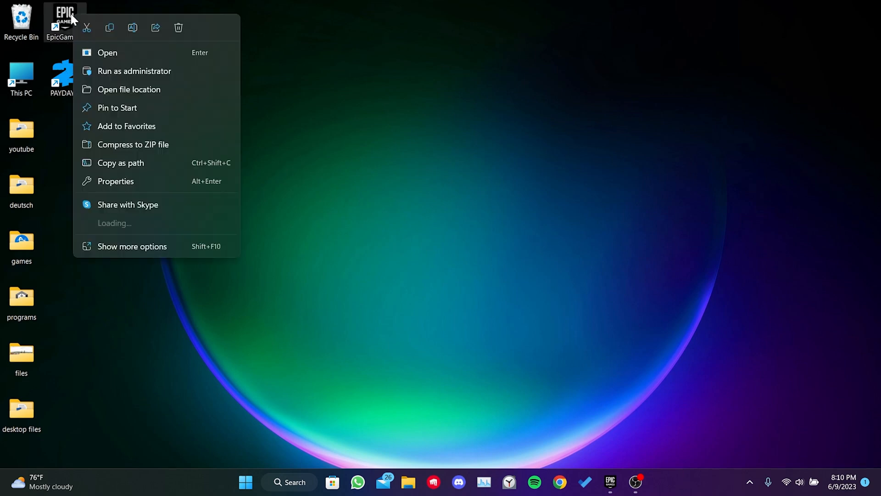
{"action": "left_click", "coordinate": [128, 89]}
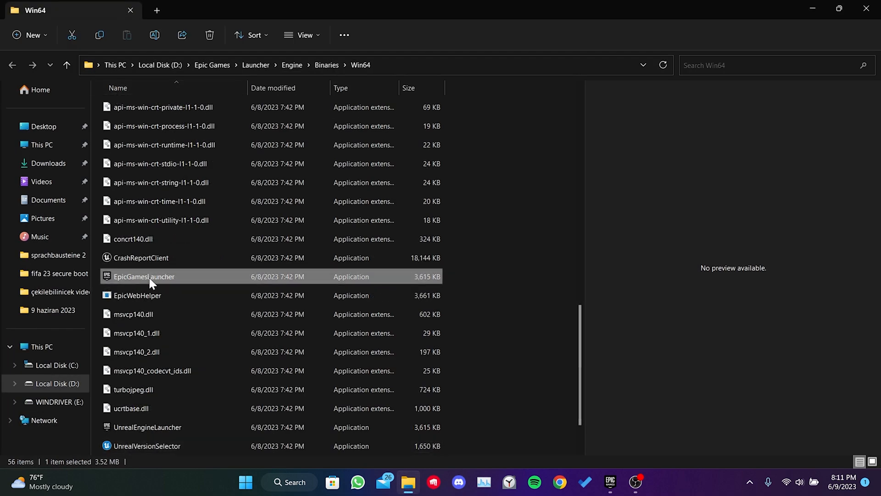
{"action": "right_click", "coordinate": [144, 276]}
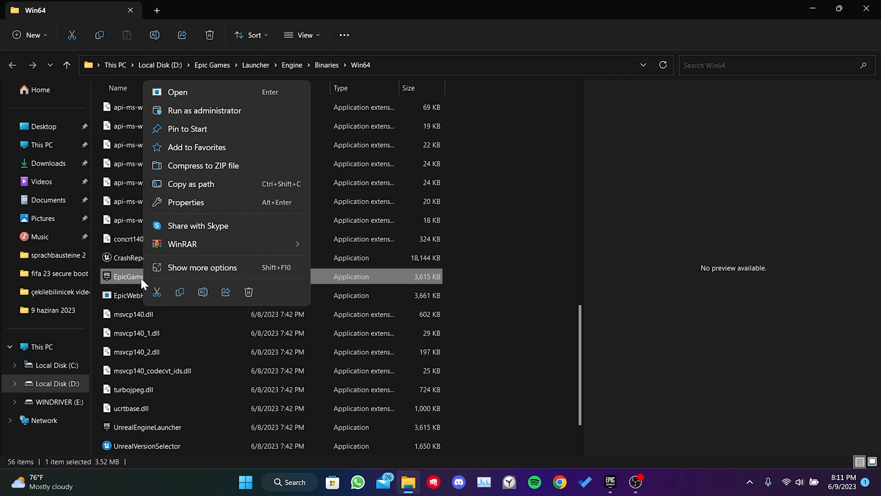
{"action": "left_click", "coordinate": [185, 202]}
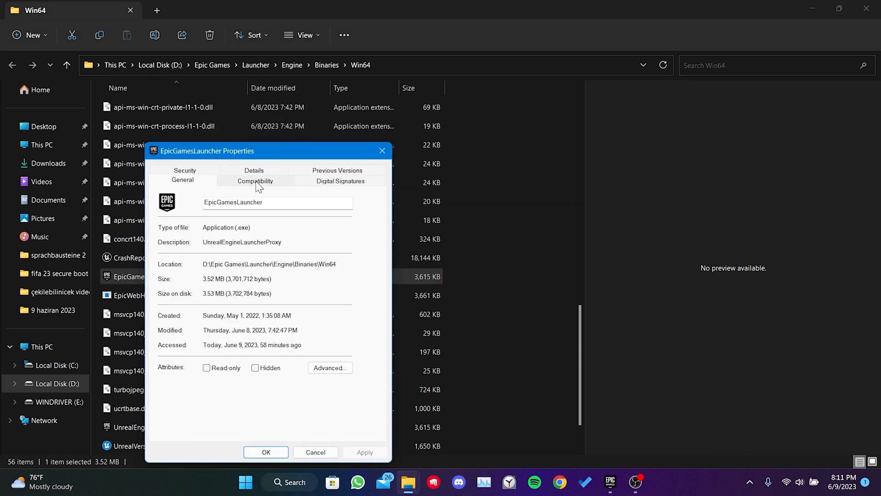
{"action": "left_click", "coordinate": [255, 180]}
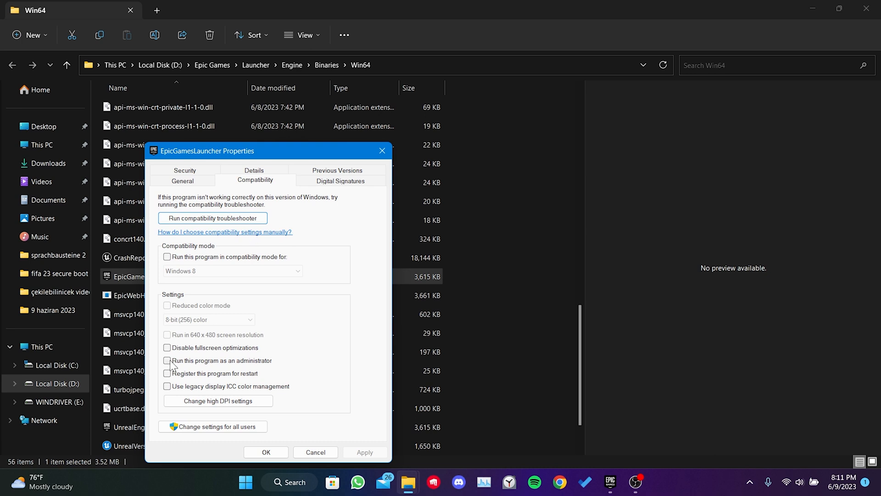
{"action": "left_click", "coordinate": [167, 360]}
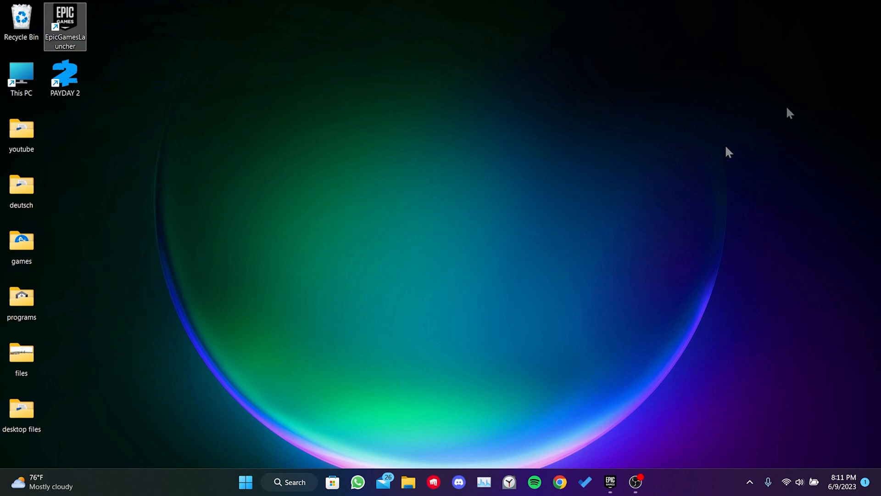
Open %localappdata% and try deleting the EpicGamesLauncher folder, which is still in use.
{"action": "left_click", "coordinate": [289, 481]}
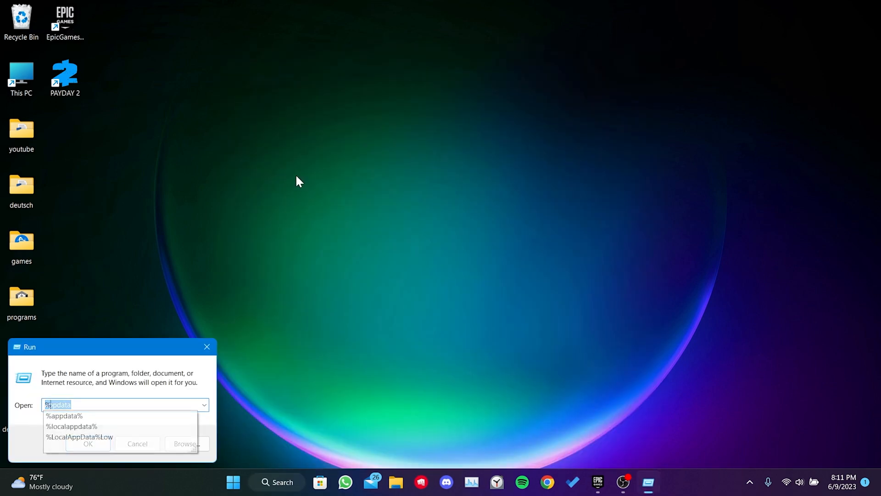
{"action": "type", "text": "%localappda"}
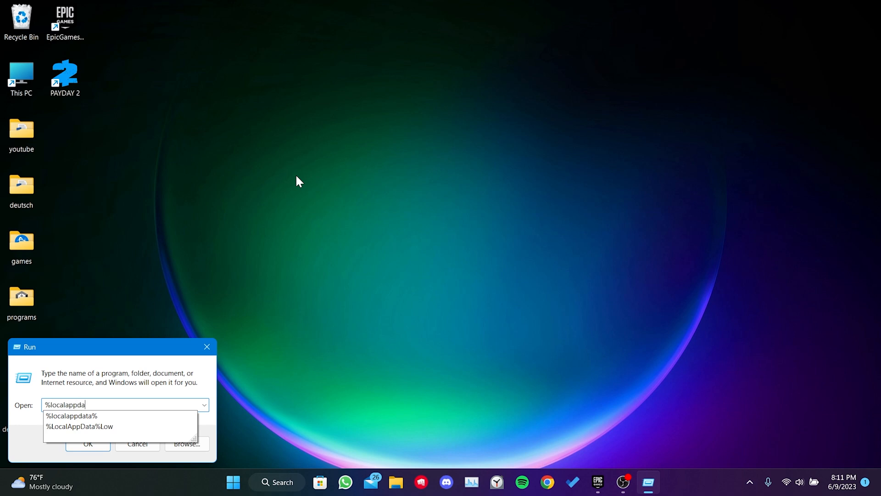
{"action": "type", "text": "ta%"}
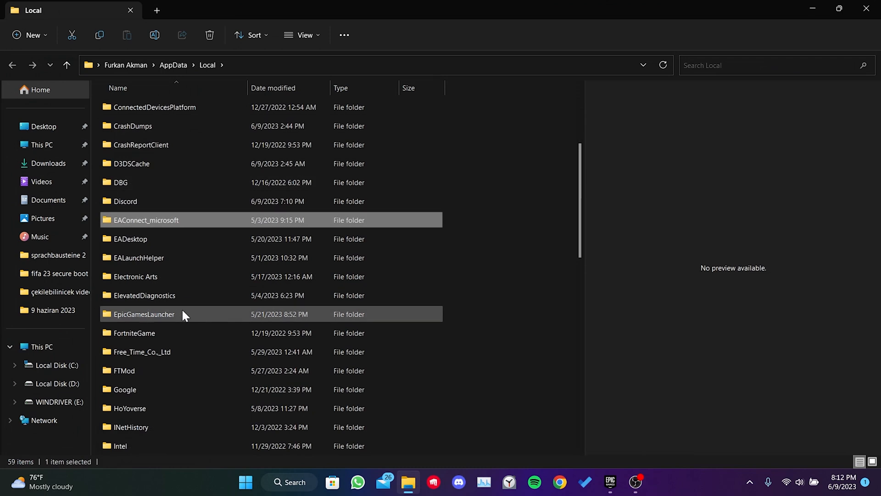
{"action": "right_click", "coordinate": [143, 313]}
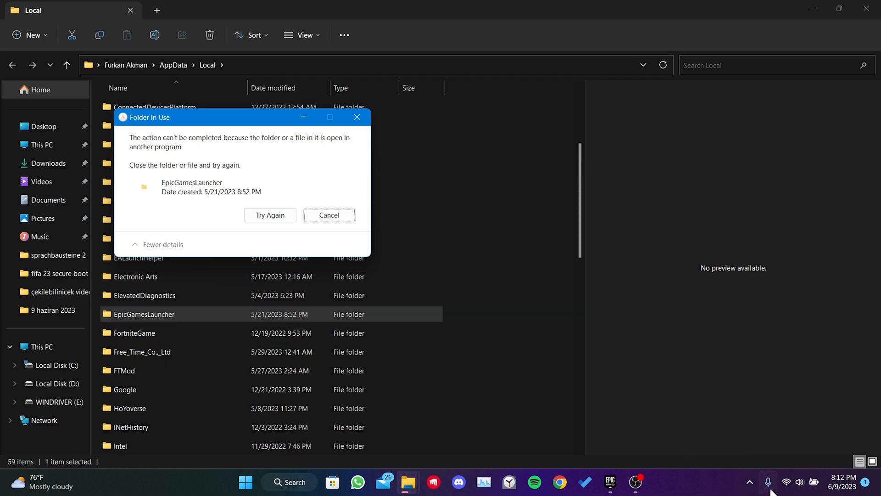
{"action": "left_click", "coordinate": [749, 483]}
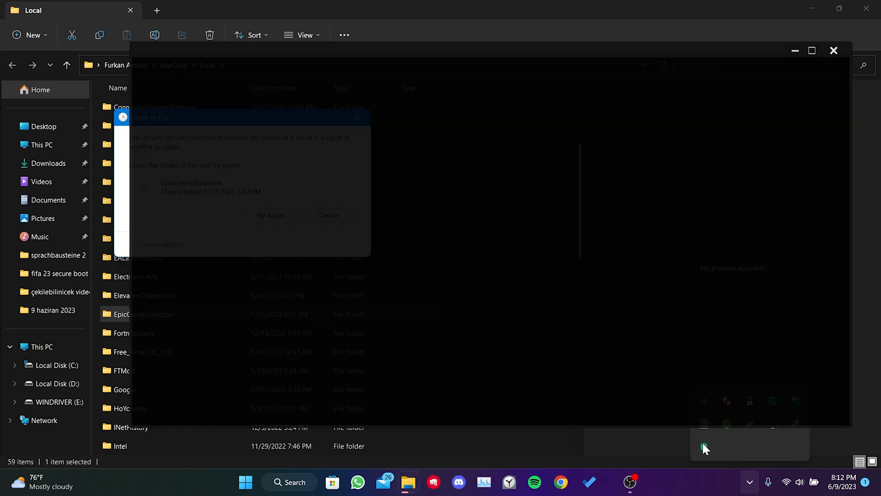
Quit the background Epic launcher and empty the PAYDAY 2 local app data folder.
{"action": "left_click", "coordinate": [329, 214]}
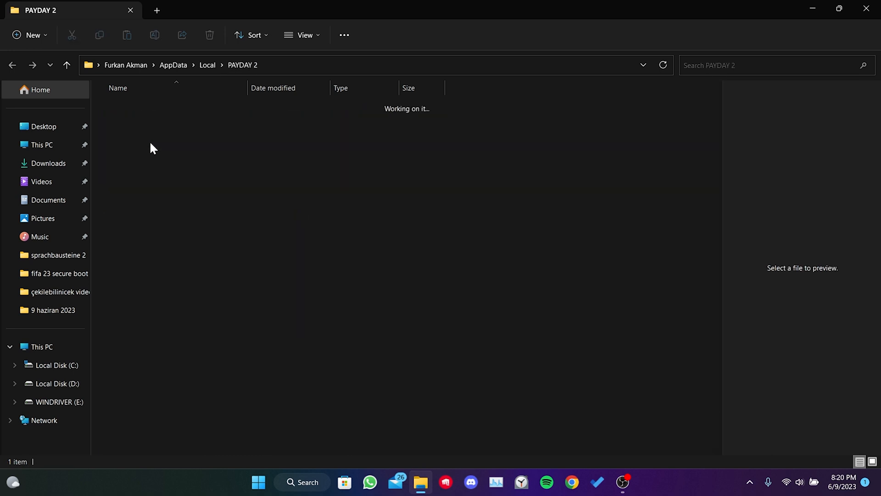
{"action": "right_click", "coordinate": [145, 107]}
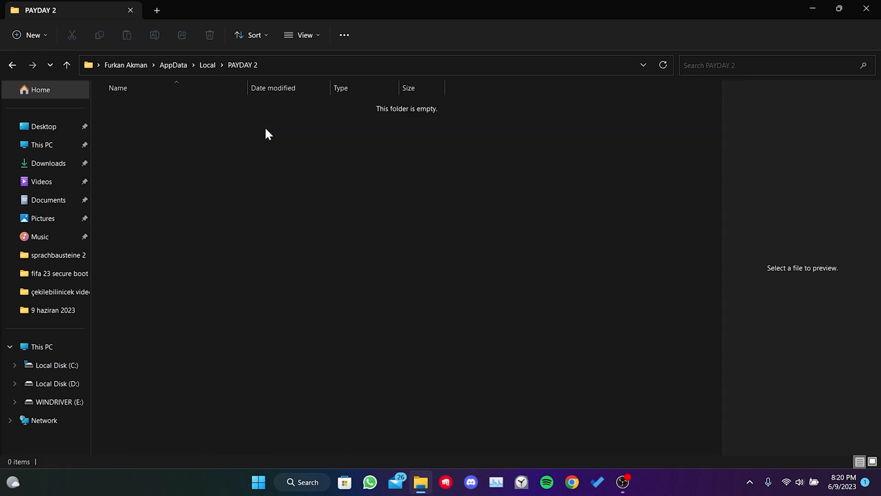
{"action": "mouse_move", "coordinate": [365, 188]}
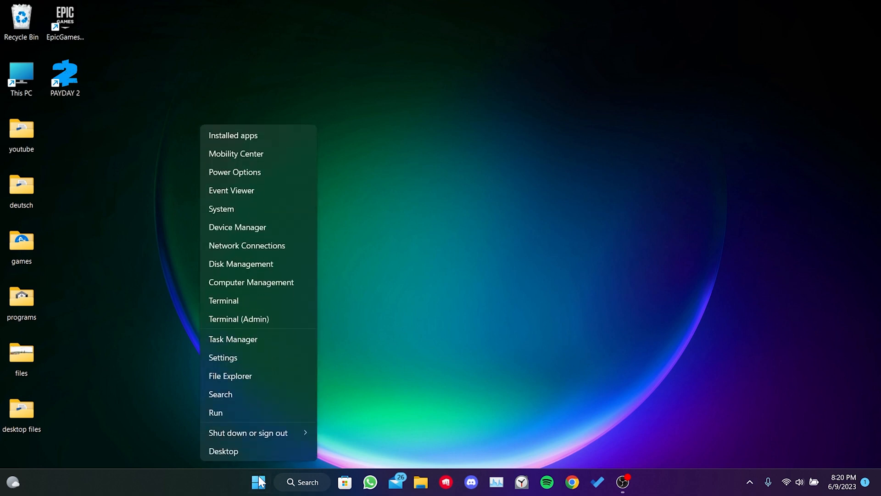
{"action": "left_click", "coordinate": [223, 357]}
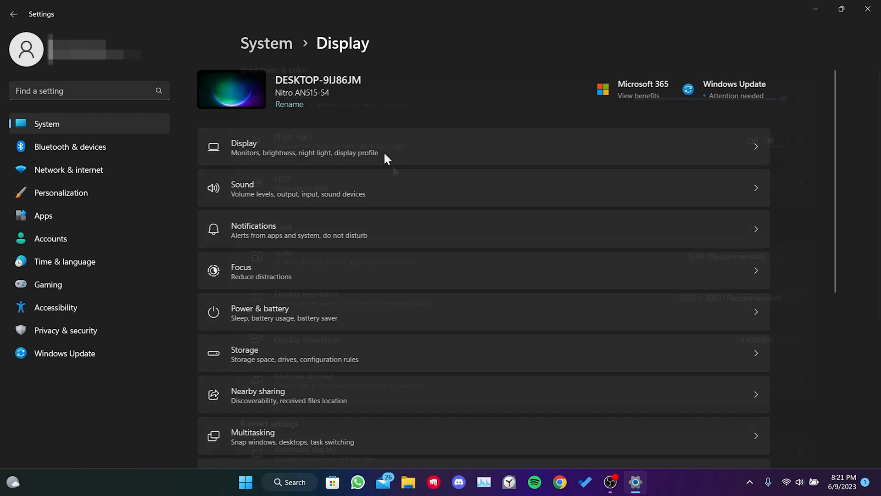
Give payday2_win32_release the High performance NVIDIA graphics preference and save it.
{"action": "scroll", "scroll_direction": "down", "scroll_amount": 3}
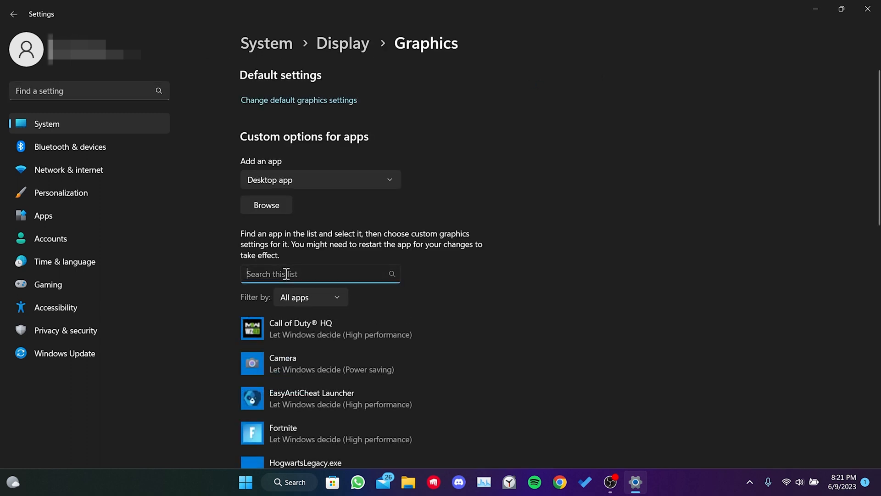
{"action": "type", "text": "payday"}
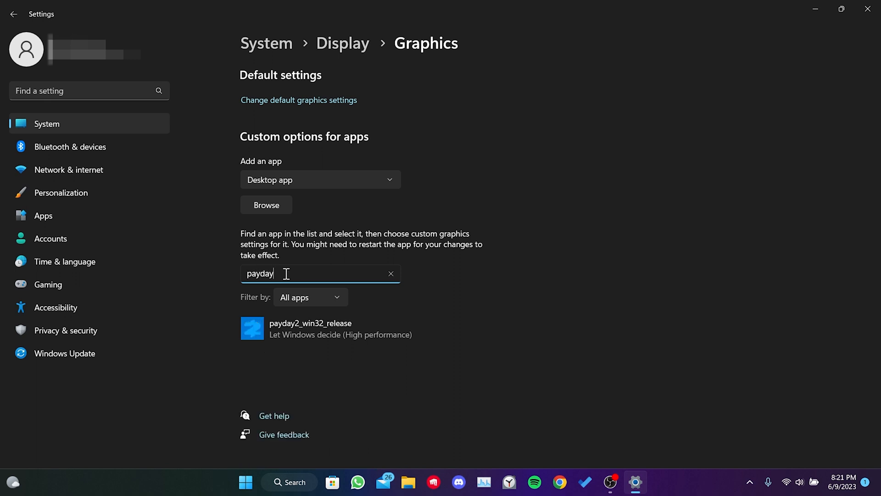
{"action": "left_click", "coordinate": [310, 329]}
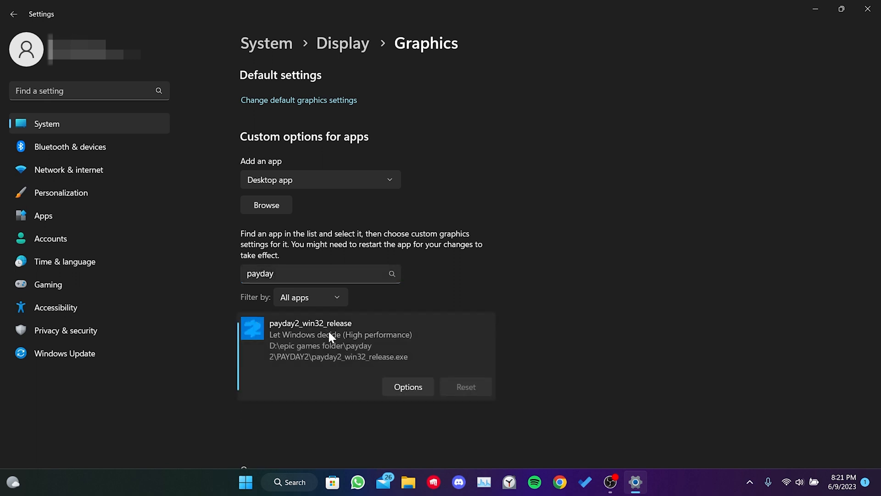
{"action": "left_click", "coordinate": [407, 386]}
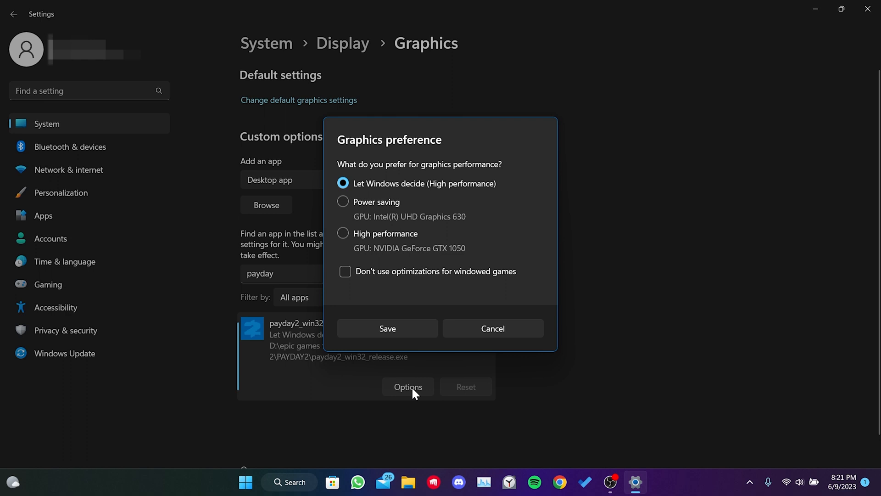
{"action": "left_click", "coordinate": [343, 233]}
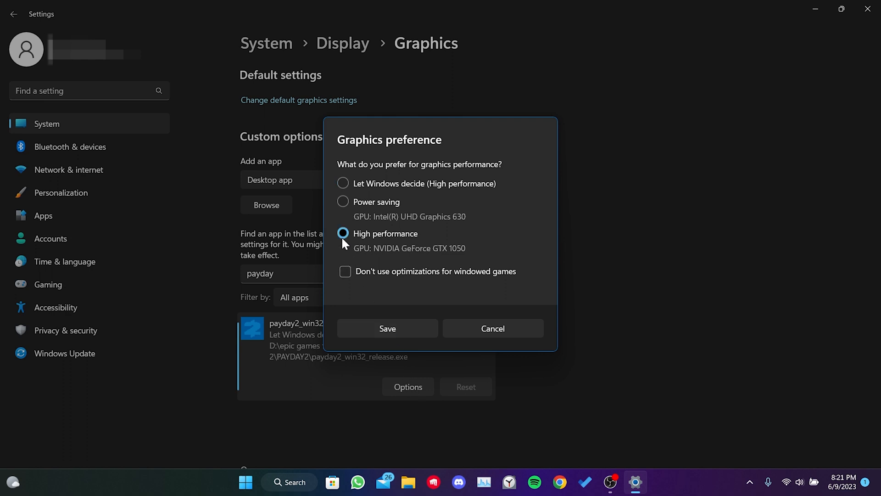
{"action": "left_click", "coordinate": [387, 328]}
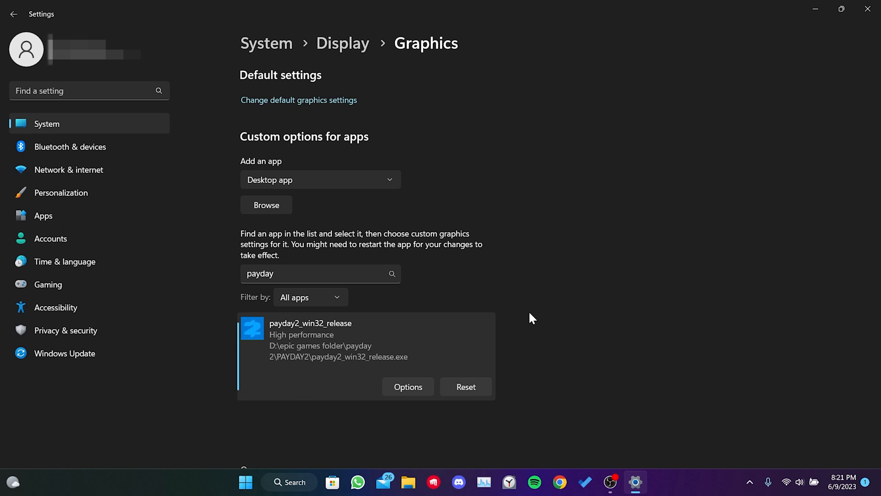
Reach Performance Options' Advanced tab via About > Advanced system settings, showing 3968 MB.
{"action": "left_click", "coordinate": [266, 43]}
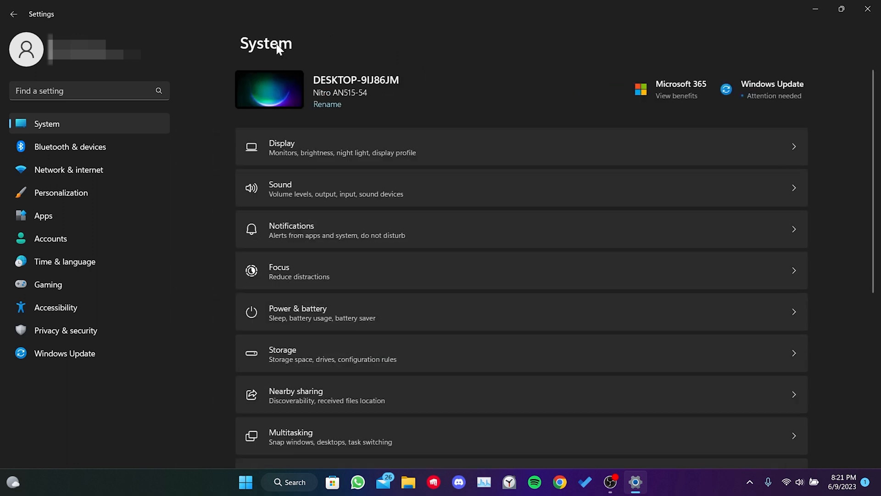
{"action": "scroll", "scroll_direction": "down", "scroll_amount": 3}
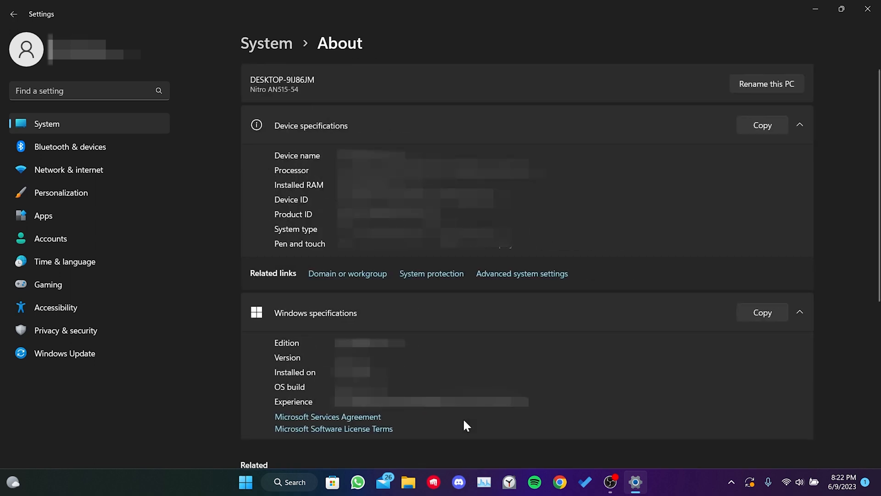
{"action": "left_click", "coordinate": [521, 273]}
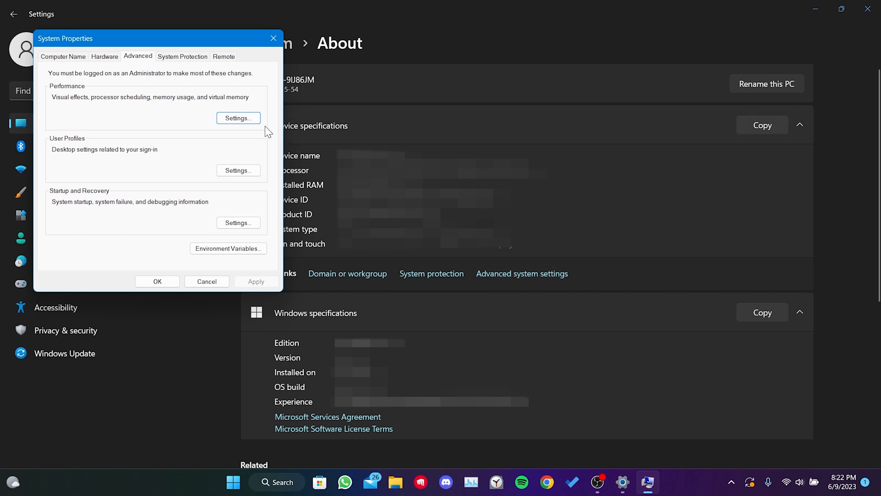
{"action": "left_click", "coordinate": [238, 118]}
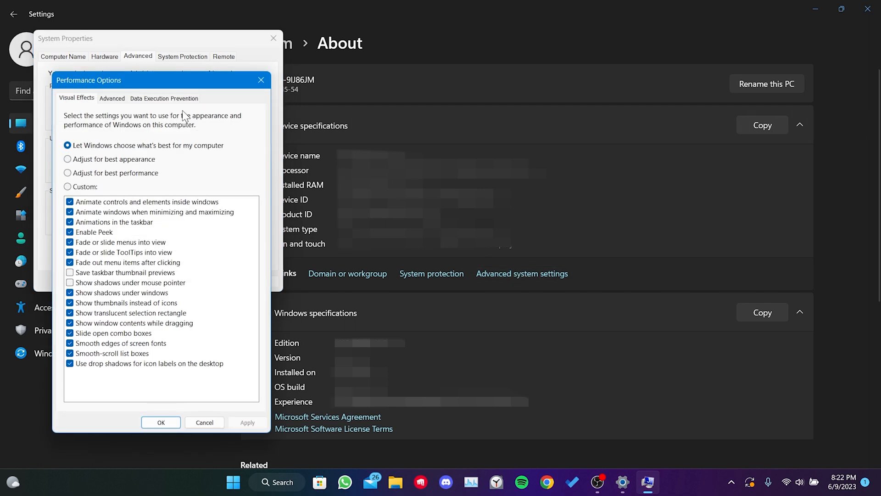
{"action": "left_click", "coordinate": [112, 98]}
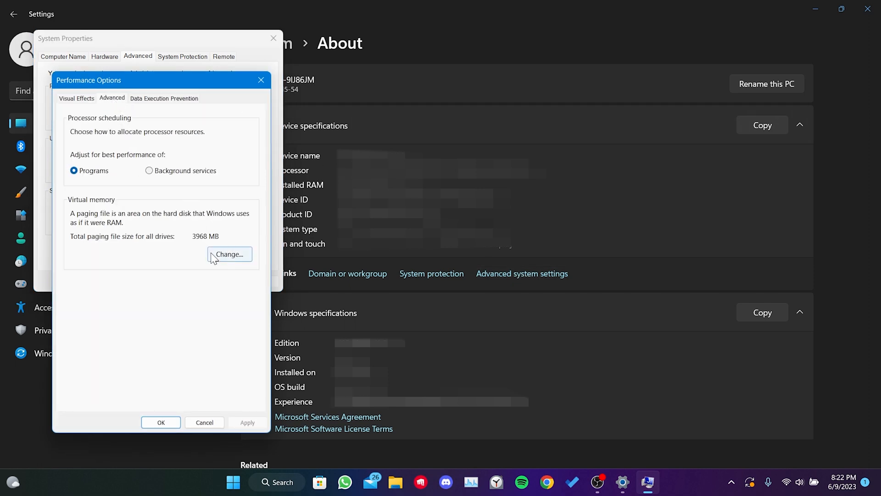
Disable automatic paging management, set drive D: to system managed size, and confirm.
{"action": "left_click", "coordinate": [228, 254]}
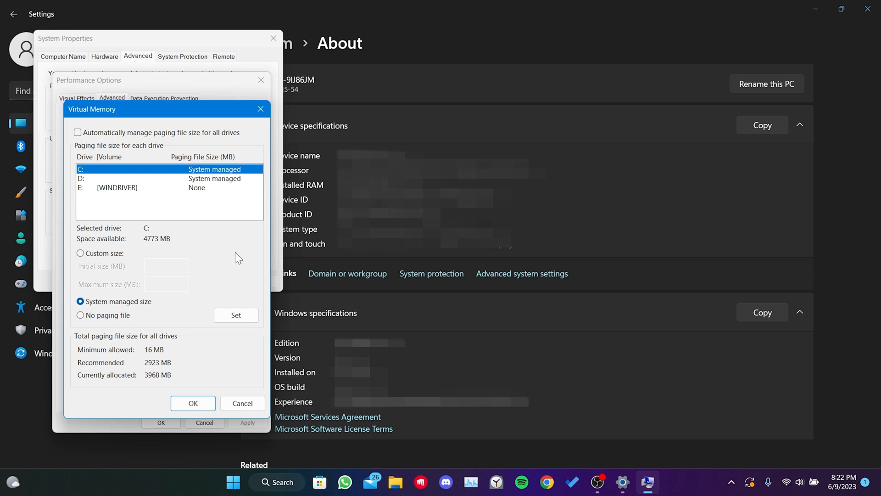
{"action": "left_click", "coordinate": [77, 132]}
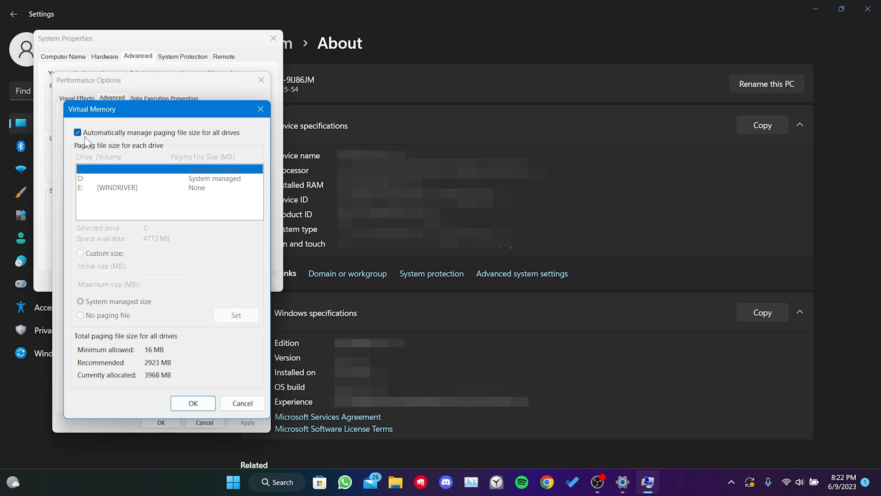
{"action": "left_click", "coordinate": [78, 132]}
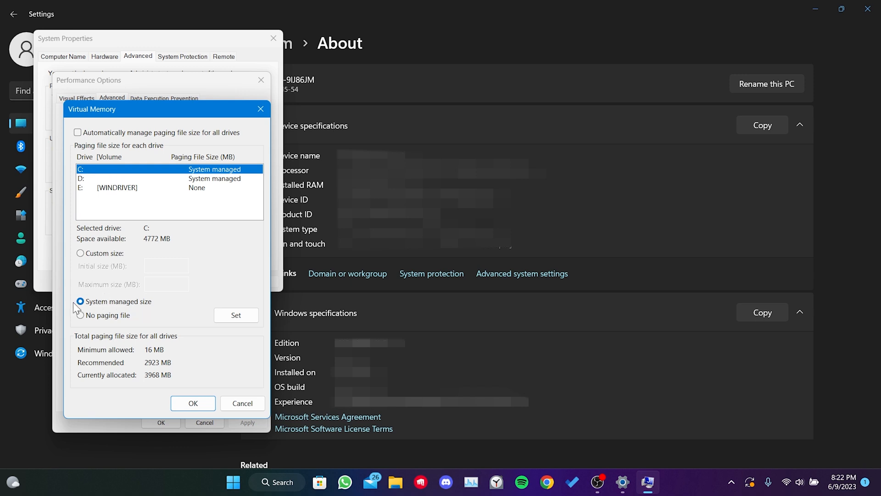
{"action": "left_click", "coordinate": [80, 301]}
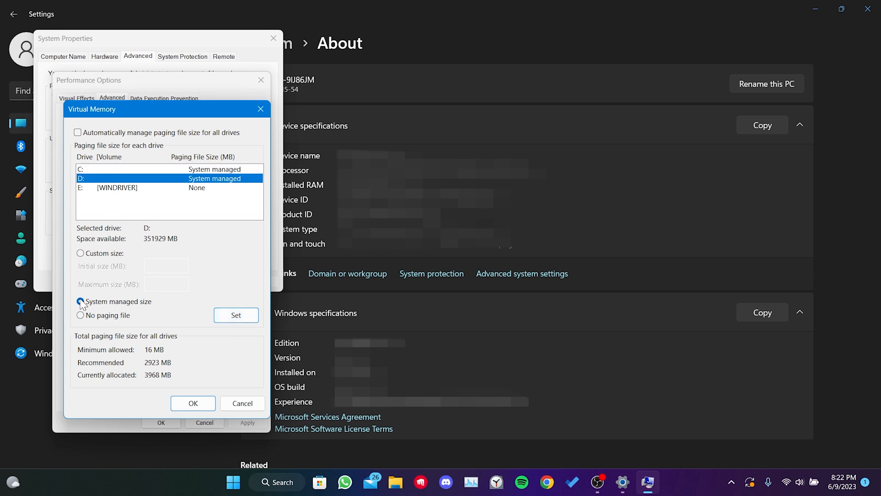
{"action": "left_click", "coordinate": [80, 301]}
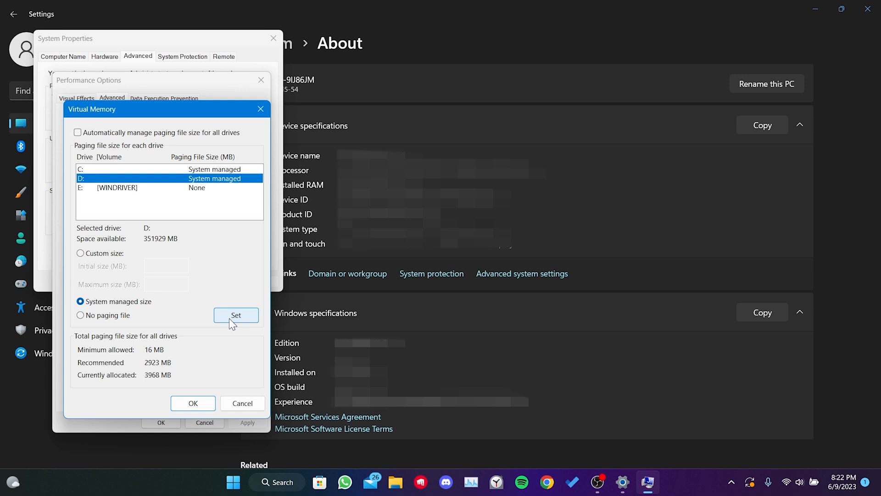
{"action": "left_click", "coordinate": [192, 403]}
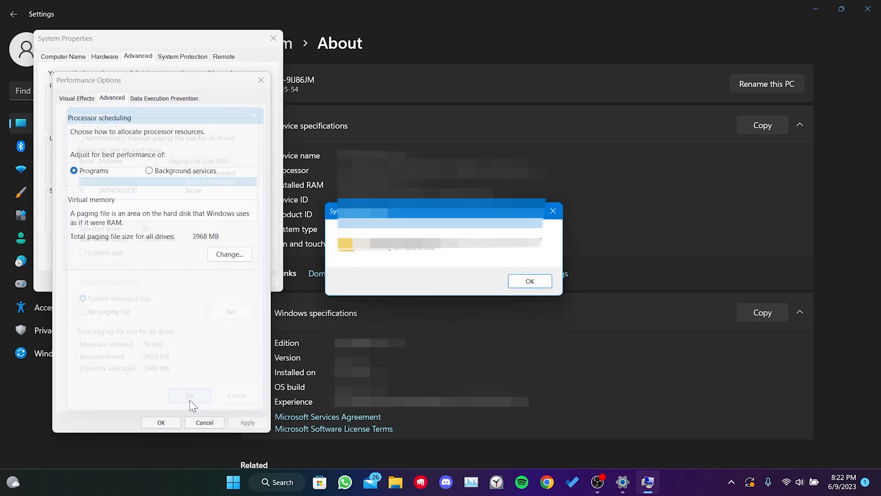
{"action": "left_click", "coordinate": [190, 395]}
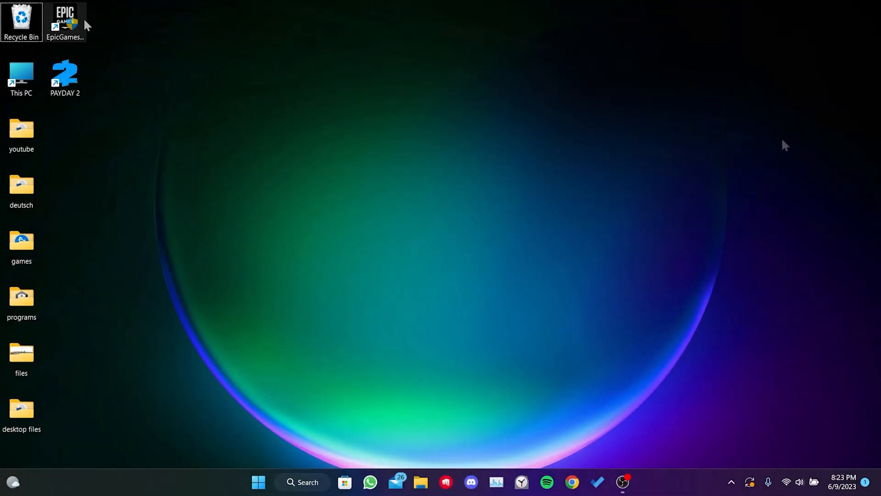
Verify PAYDAY 2's game files in Epic Games Launcher, then confirm the Windows restart.
{"action": "double_click", "coordinate": [65, 23]}
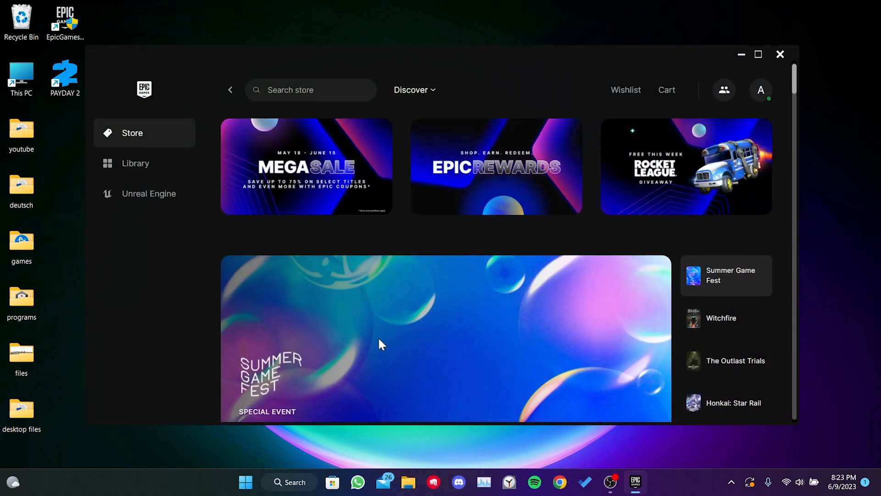
{"action": "left_click", "coordinate": [135, 163]}
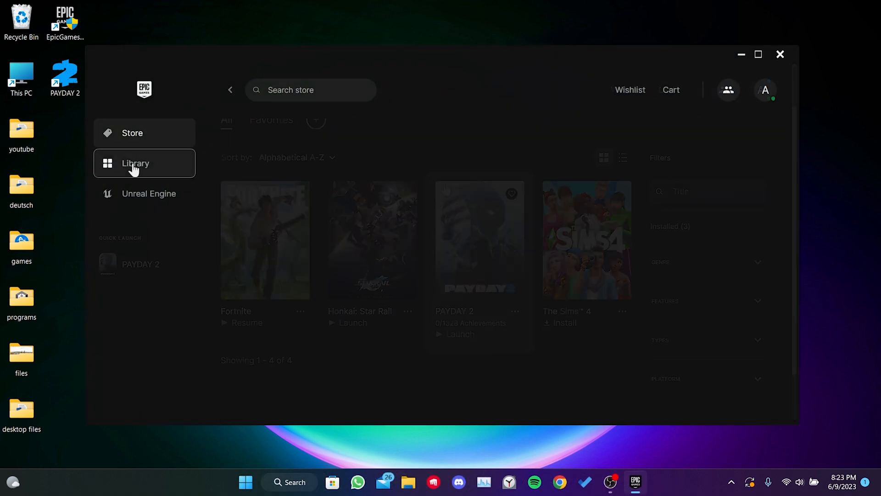
{"action": "left_click", "coordinate": [514, 311]}
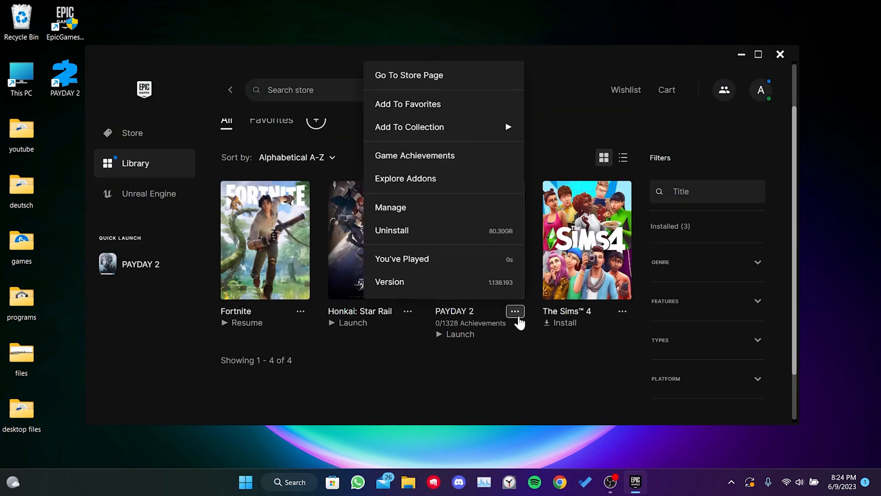
{"action": "left_click", "coordinate": [390, 207]}
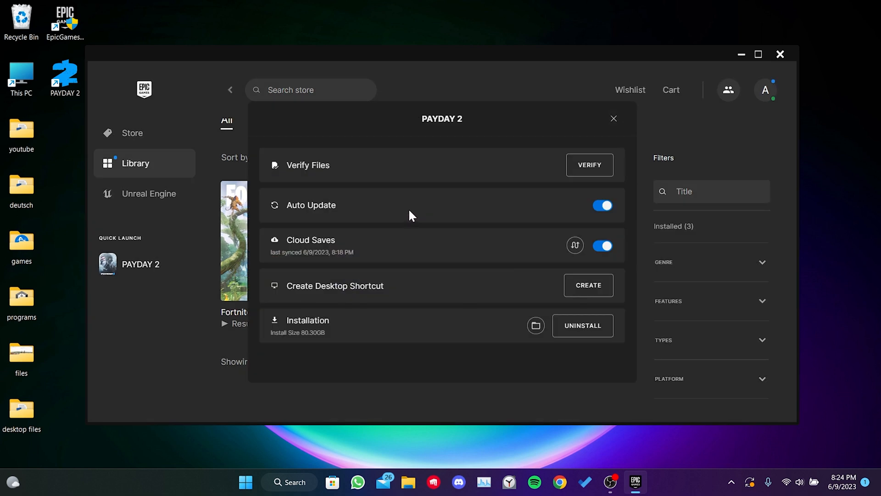
{"action": "left_click", "coordinate": [613, 118]}
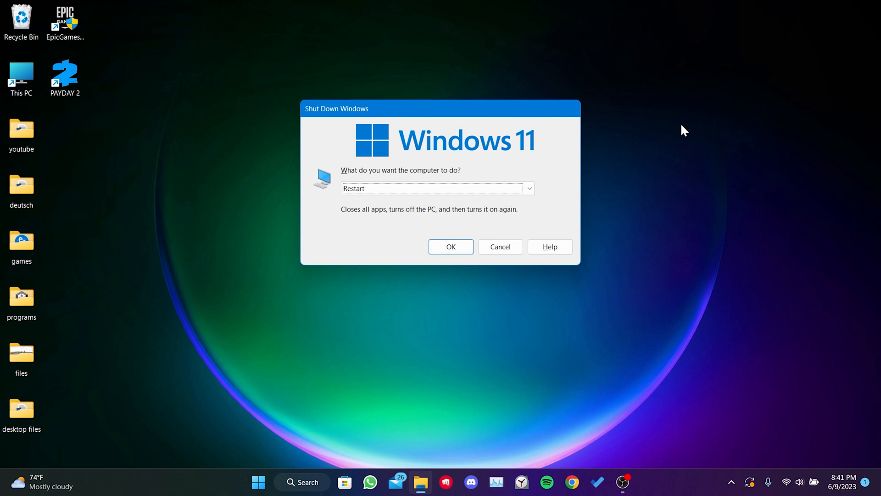
{"action": "left_click", "coordinate": [499, 246]}
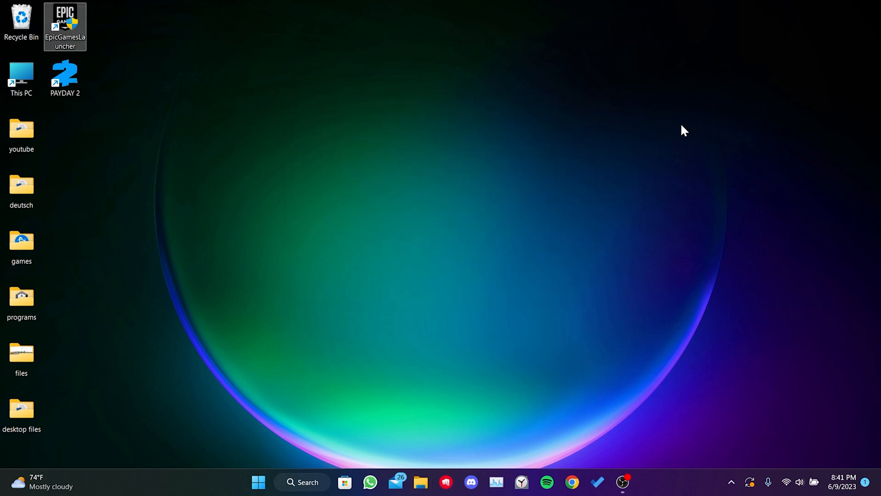